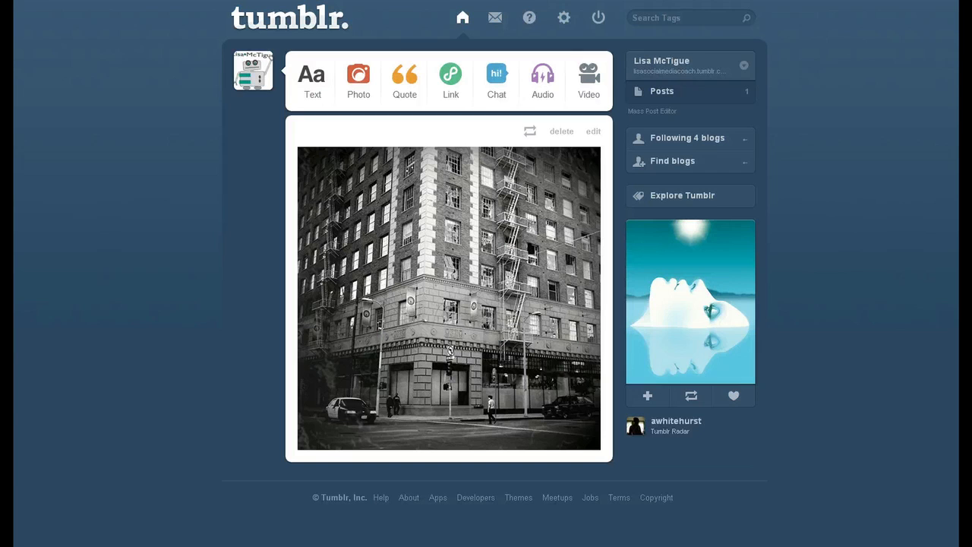
mouse_move(86, 219)
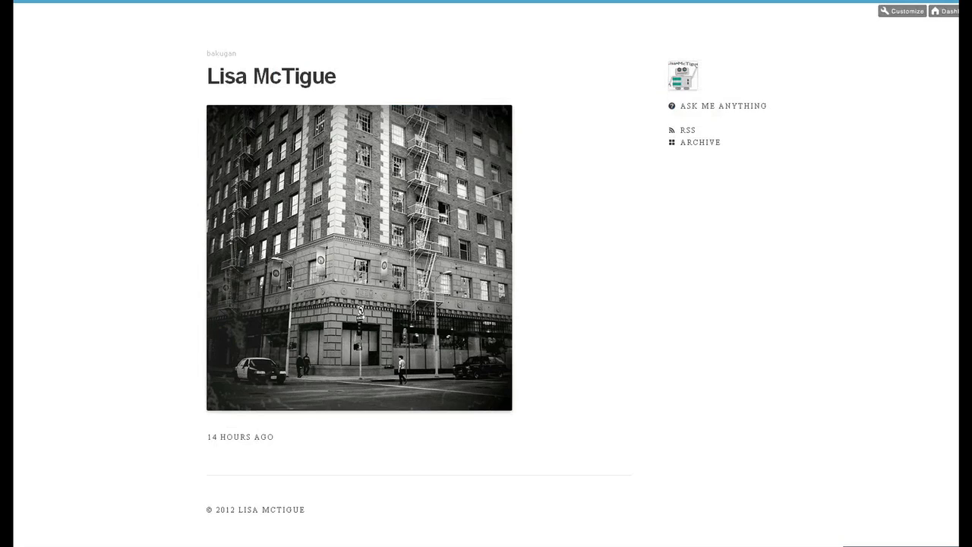
Switch from the Tumblr dashboard to the web counter site.
click(945, 11)
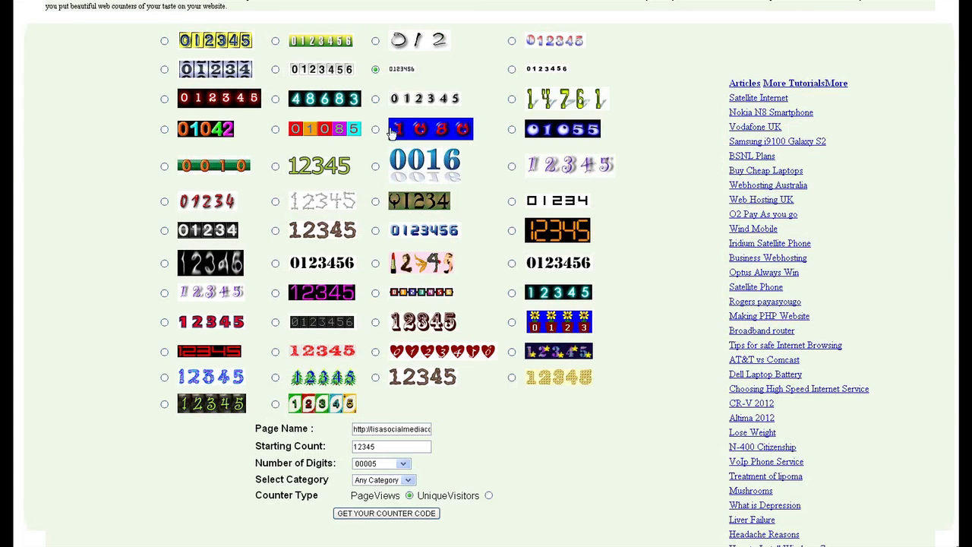
Pick the blue 0016 counter style, select the blog address as page name, and generate code.
scroll(up, 3)
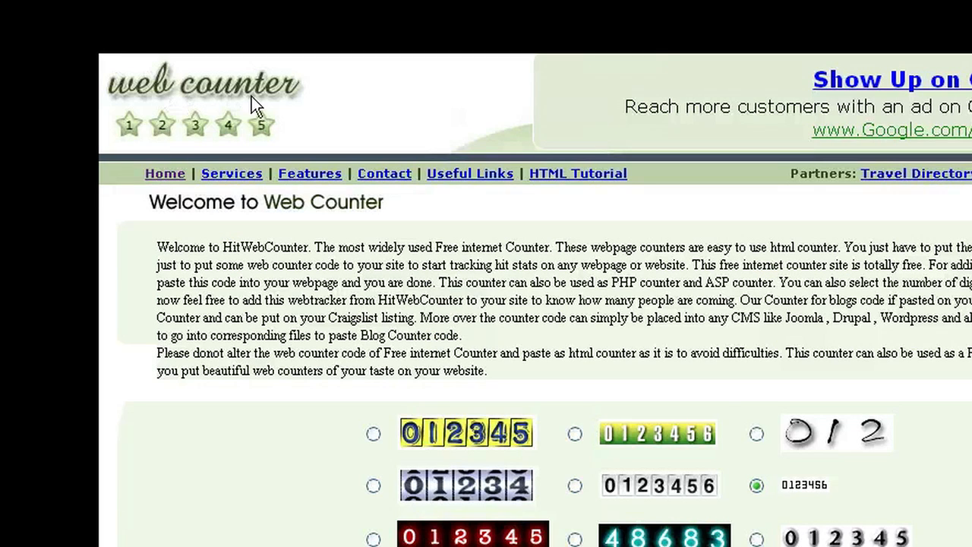
mouse_move(372, 129)
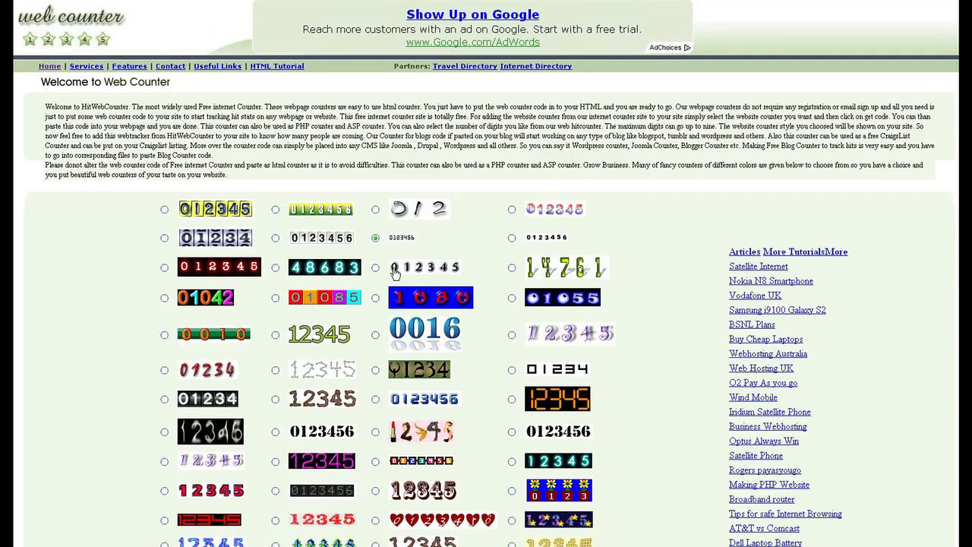
mouse_move(372, 340)
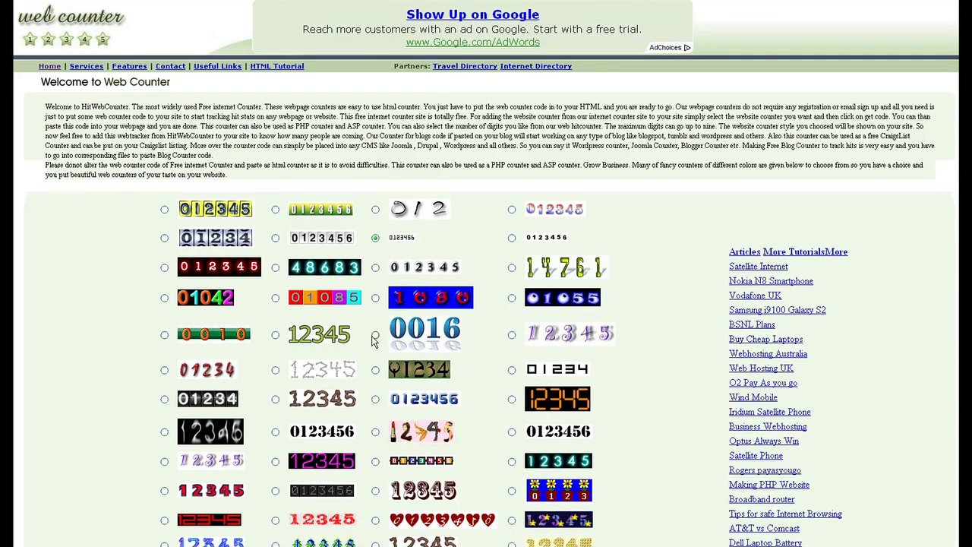
click(375, 334)
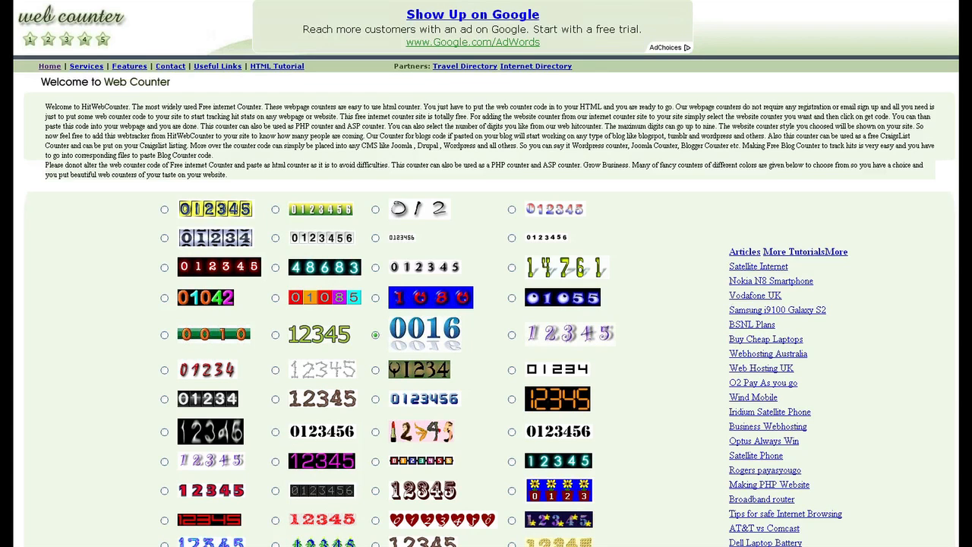
scroll(down, 3)
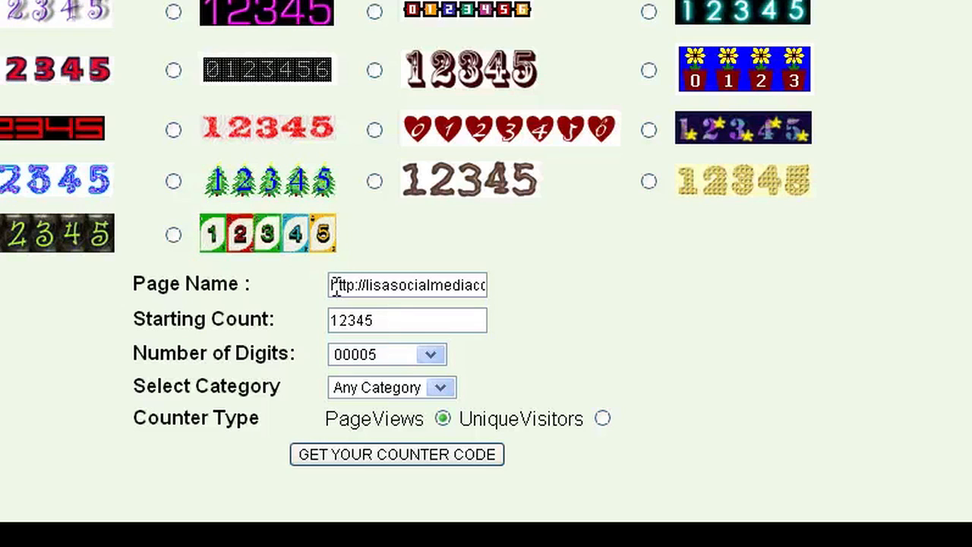
triple_click(406, 284)
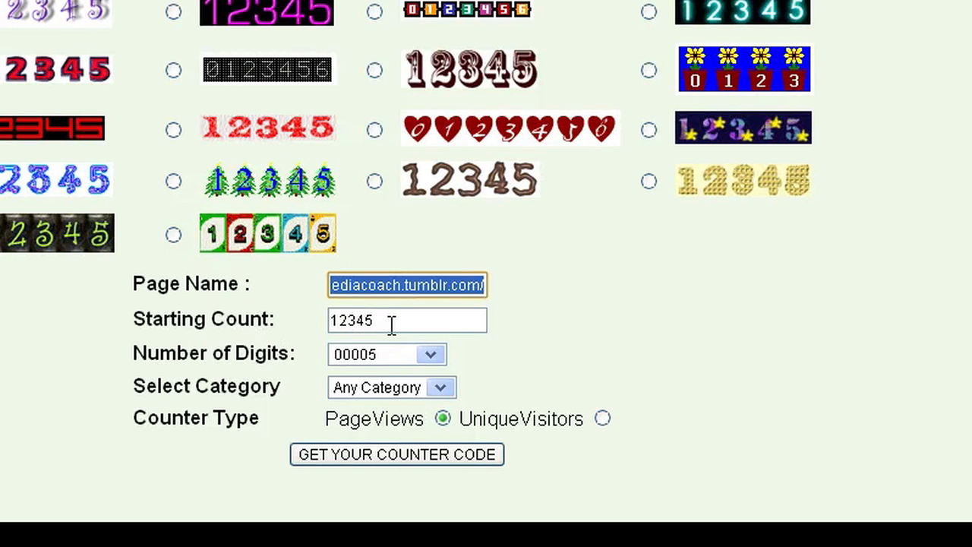
mouse_move(395, 398)
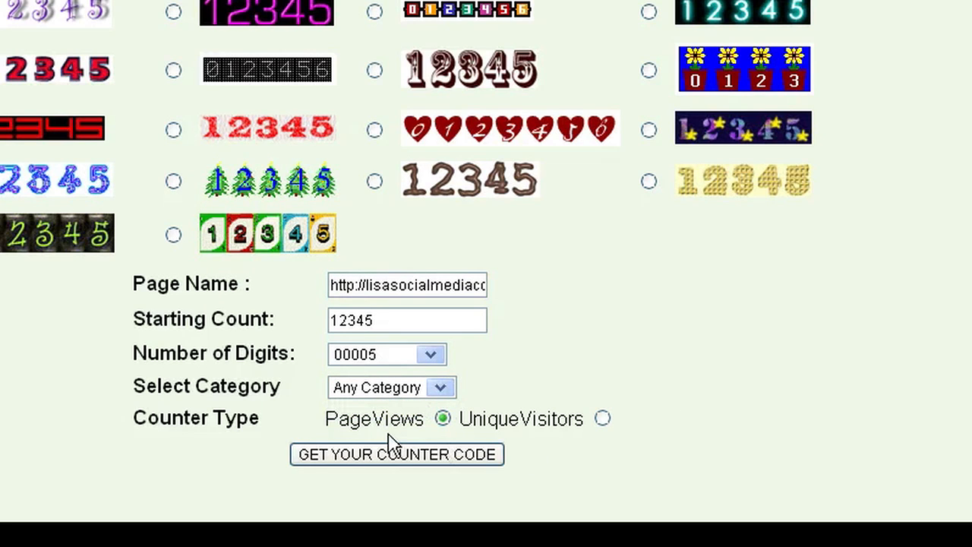
mouse_move(528, 433)
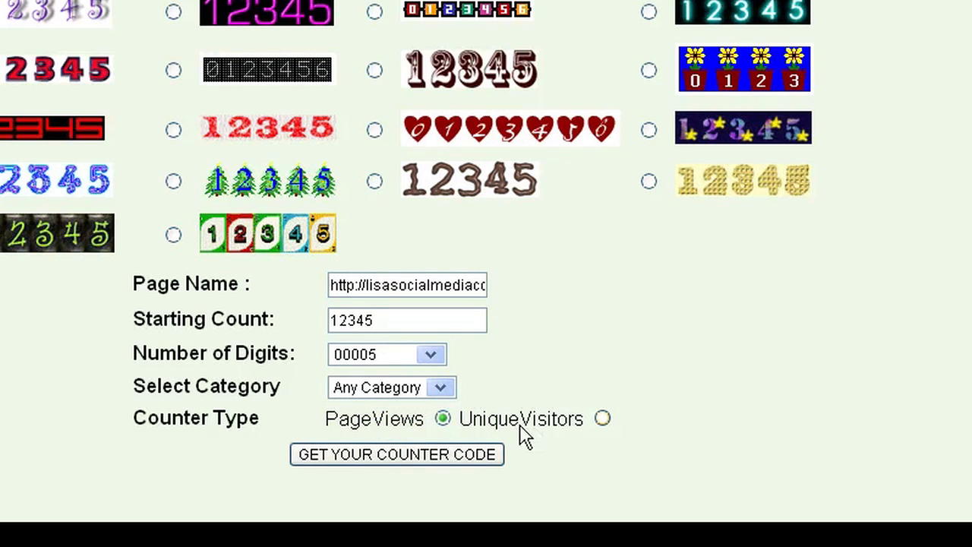
scroll(up, 3)
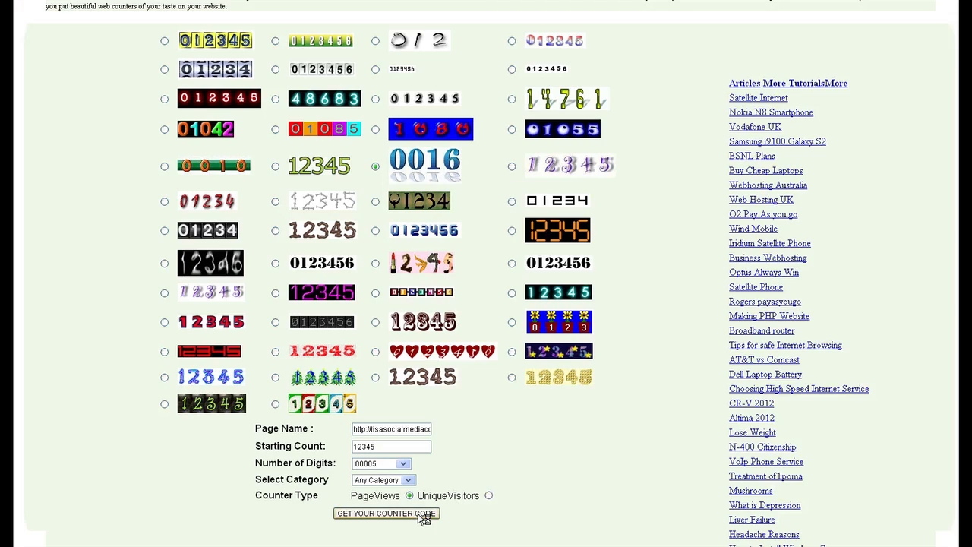
click(386, 513)
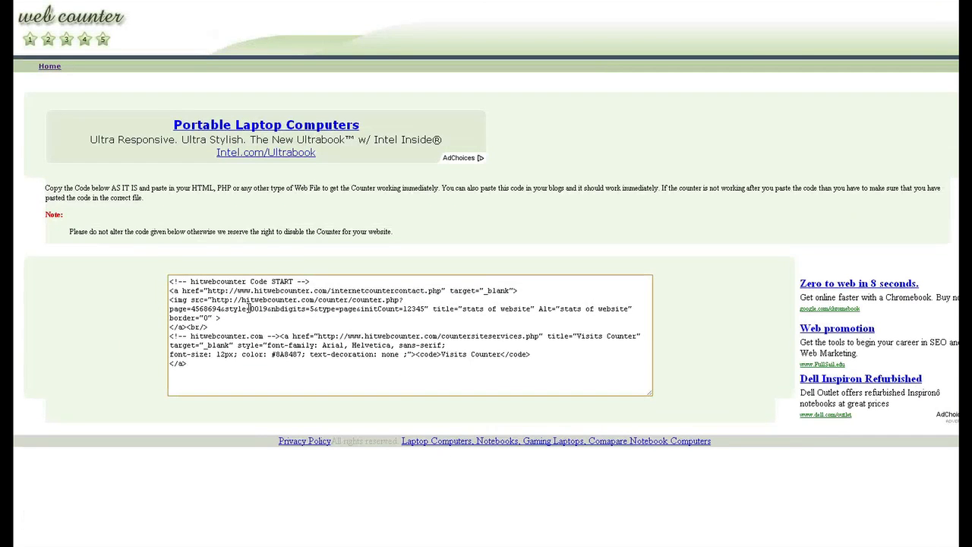
Copy the counter code, then open the main blog's theme customization from Tumblr settings.
right_click(250, 309)
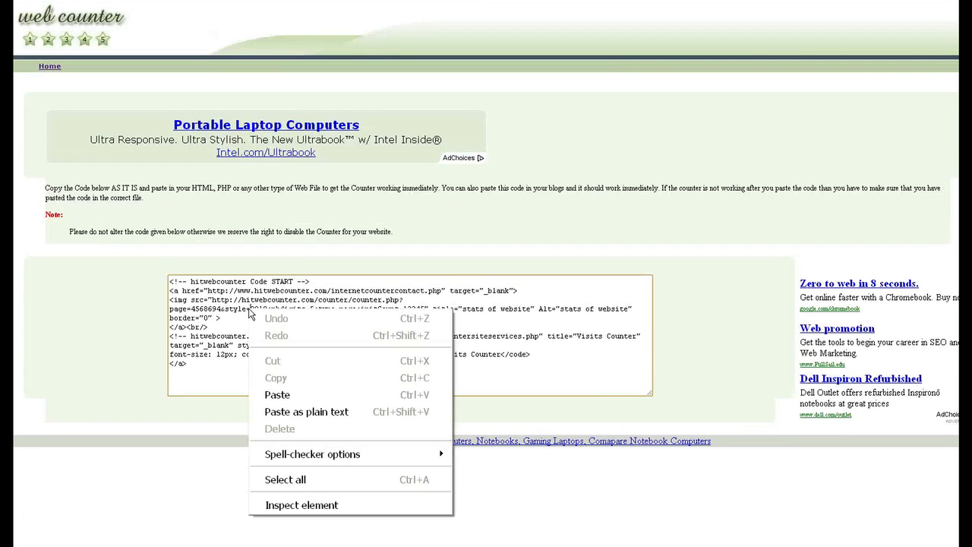
click(284, 480)
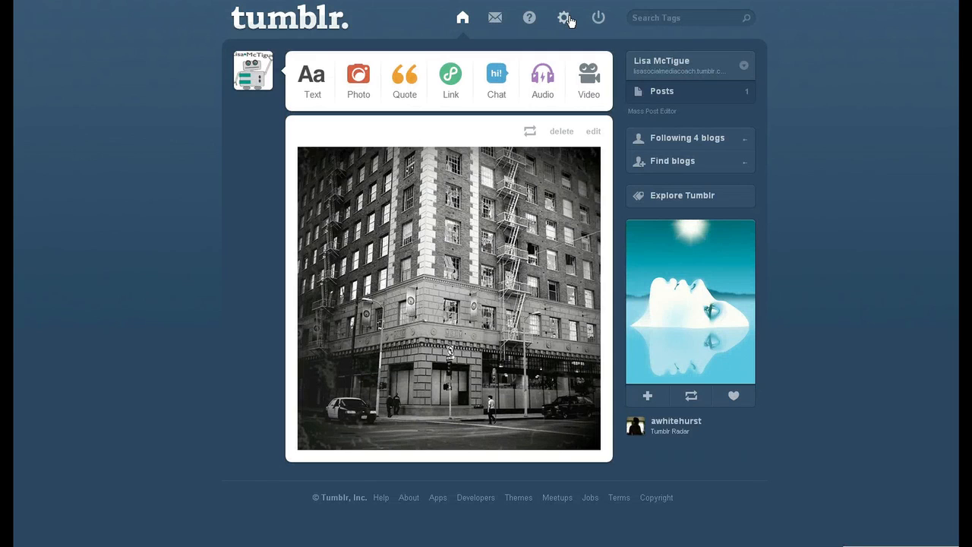
click(563, 18)
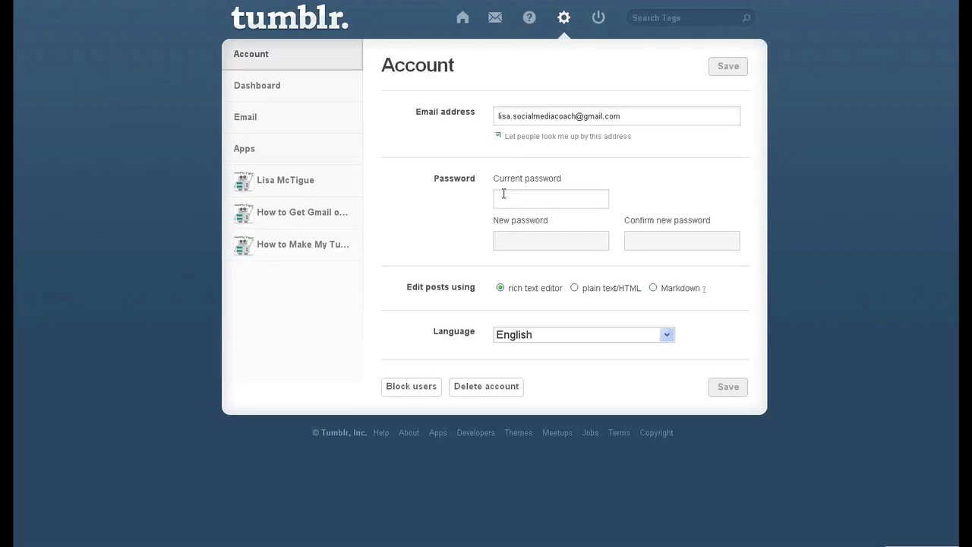
click(284, 179)
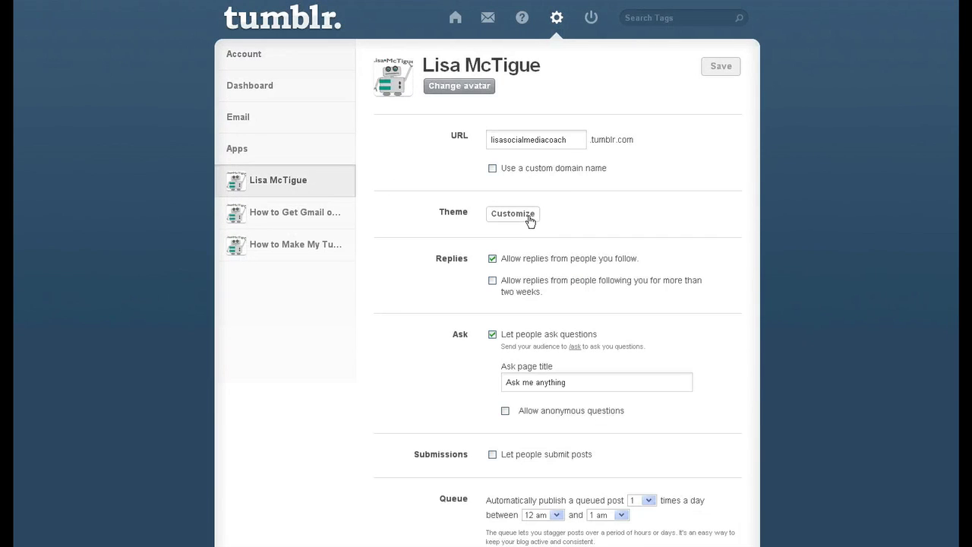
click(512, 214)
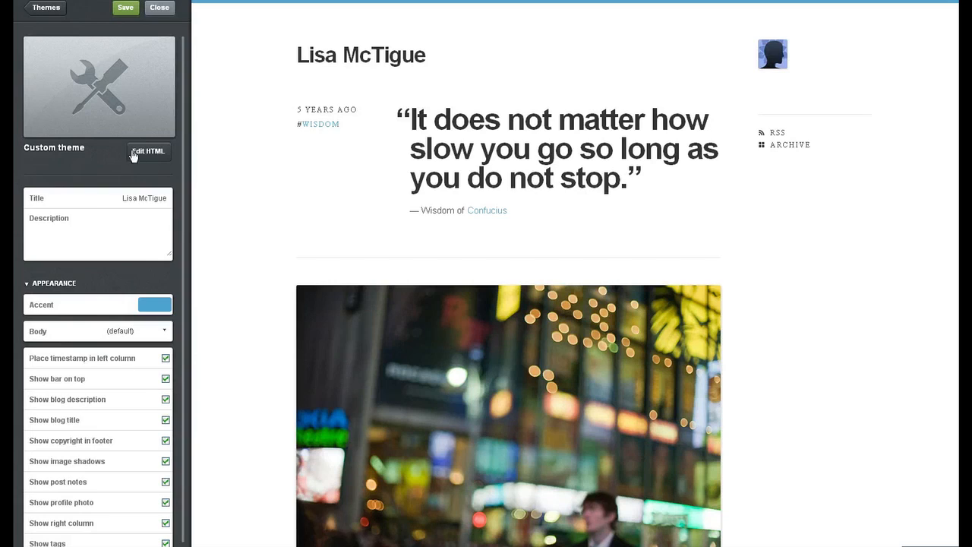
Paste the counter code into the theme HTML right after the <body> tag.
click(149, 151)
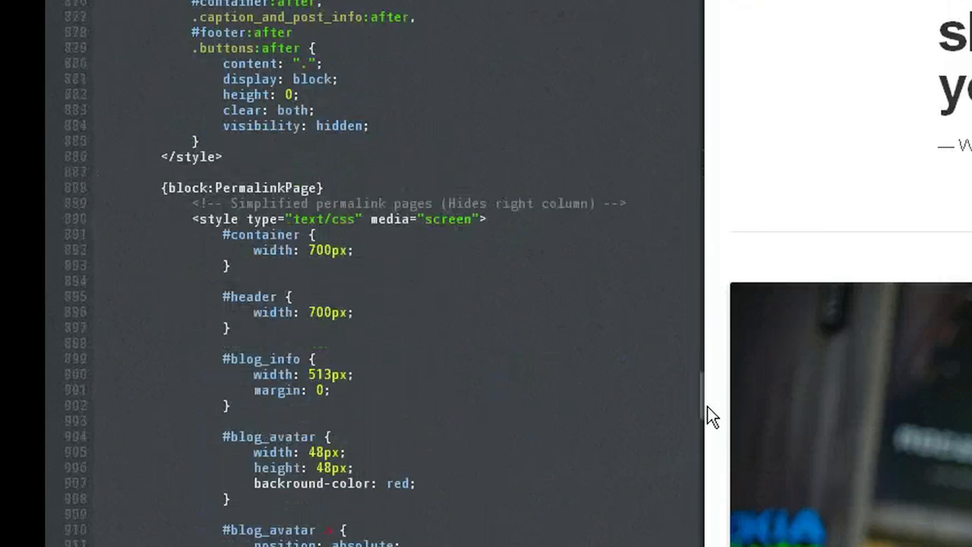
scroll(down, 3)
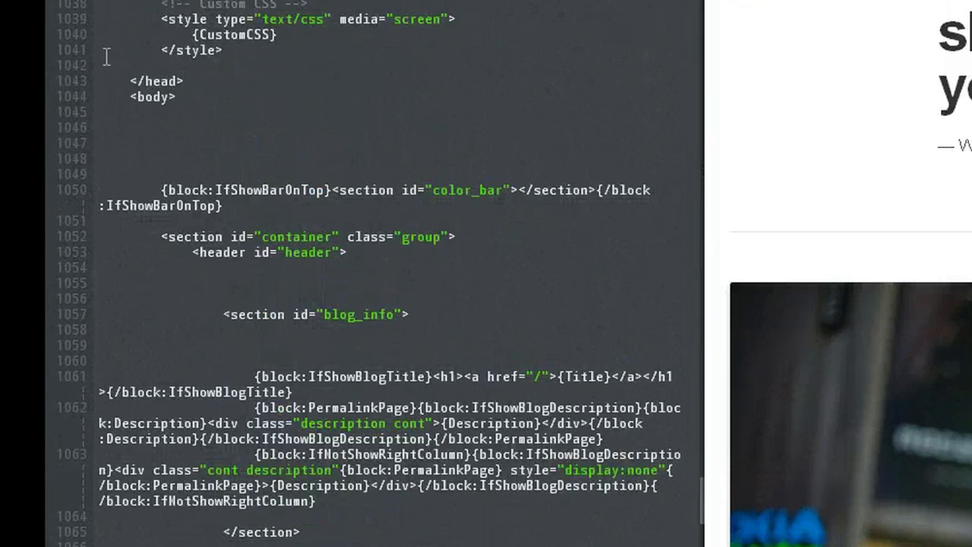
click(152, 97)
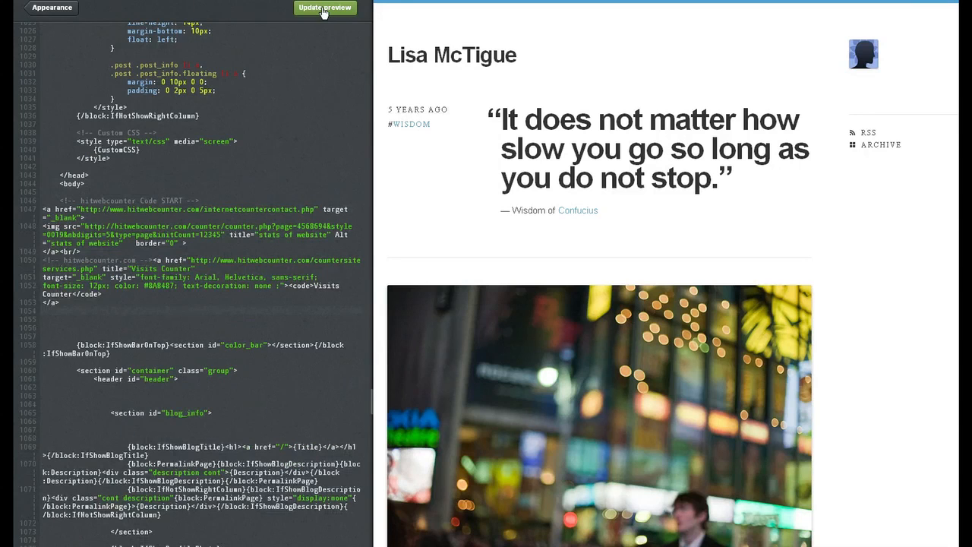
Update the preview to show the blue counter, save the theme, and return to Appearance.
click(324, 7)
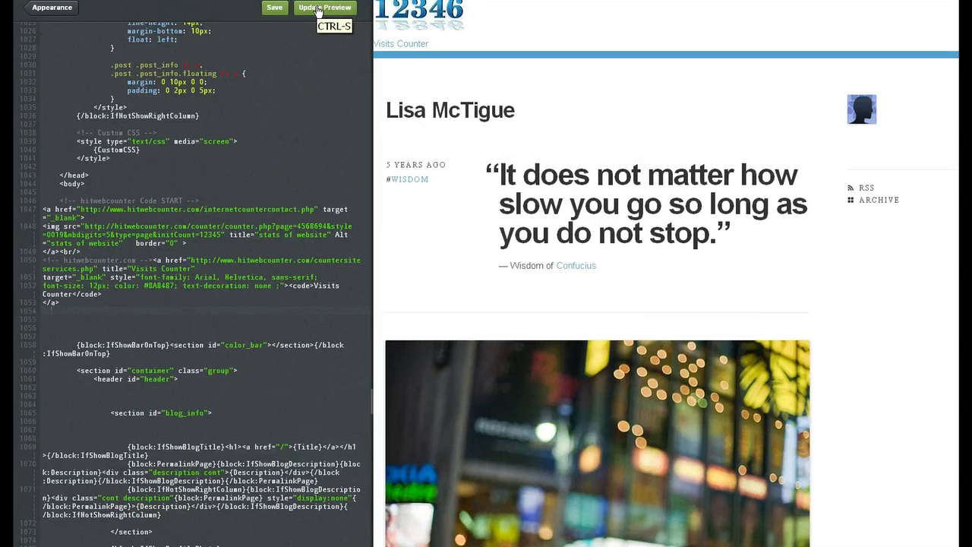
click(274, 7)
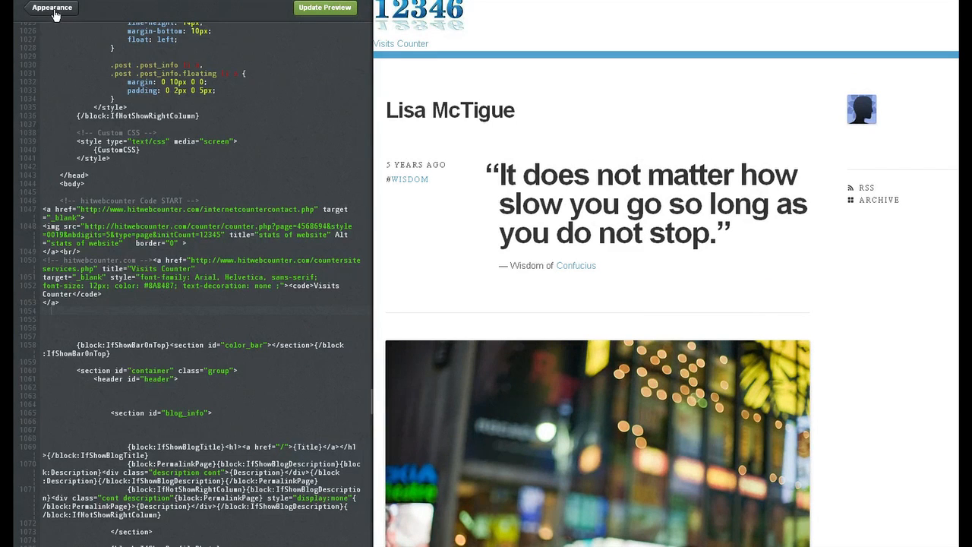
click(51, 8)
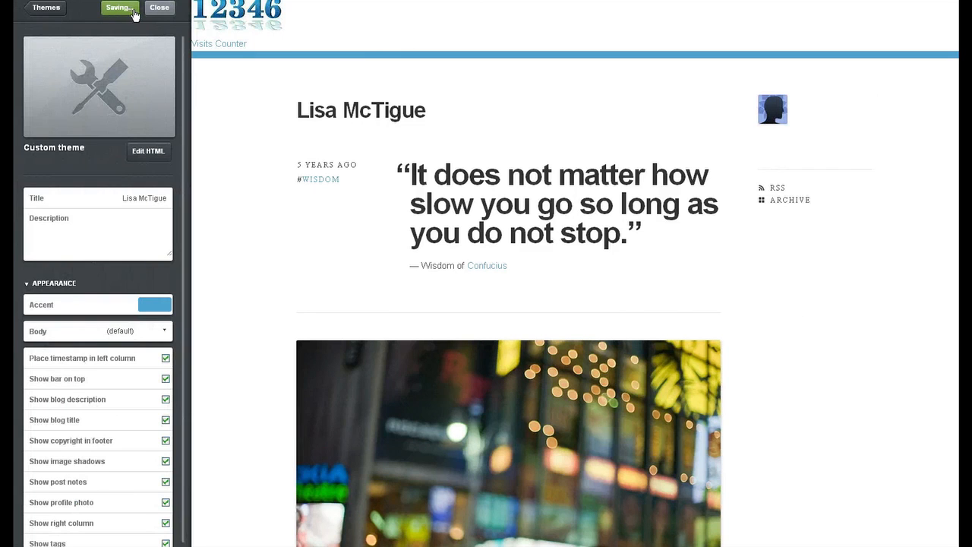